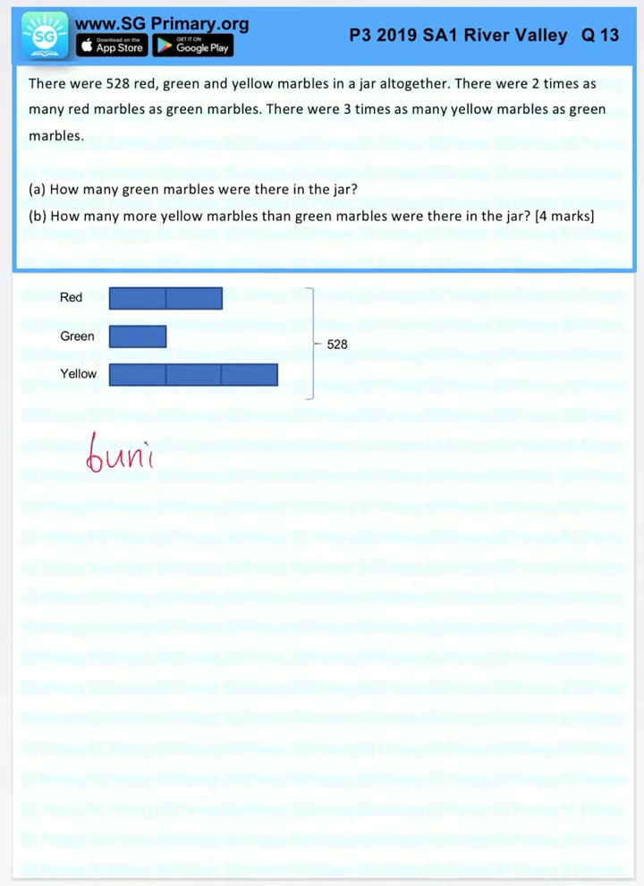
pyautogui.write('units = 52')
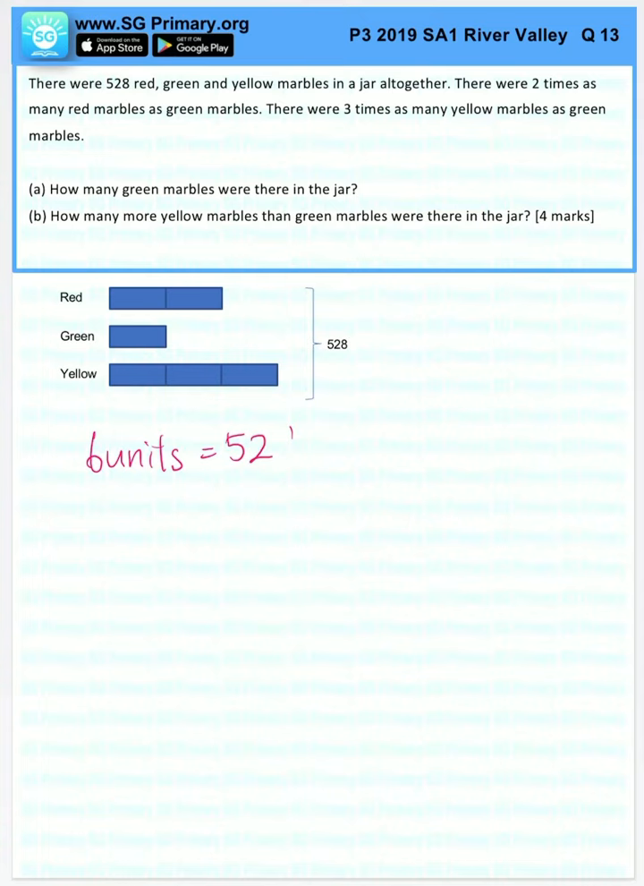